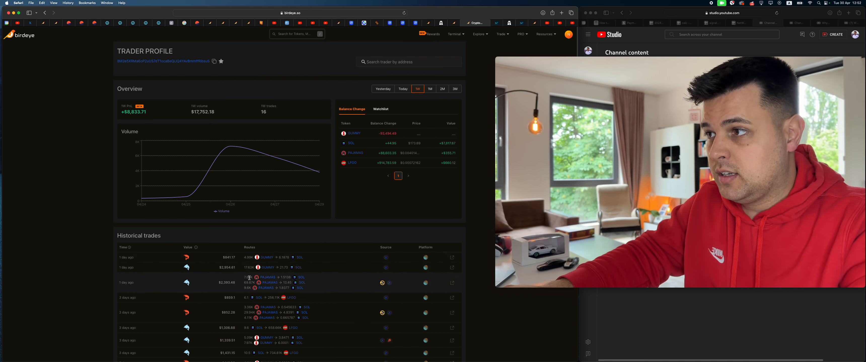
mouse_move(374, 220)
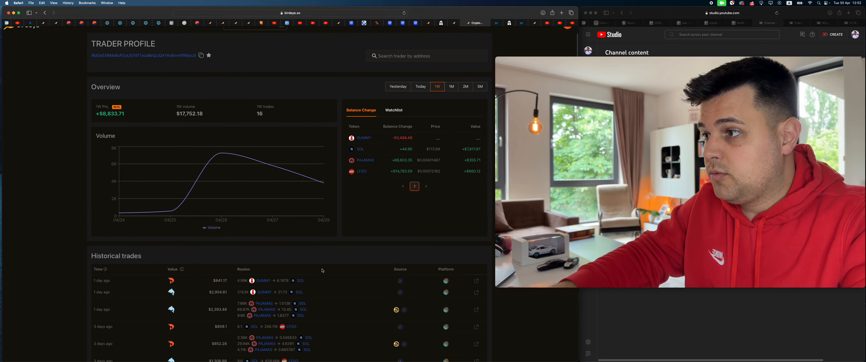
Browse the Birdeye insider wallet's trade list before leaving for Telegram.
scroll(down, 3)
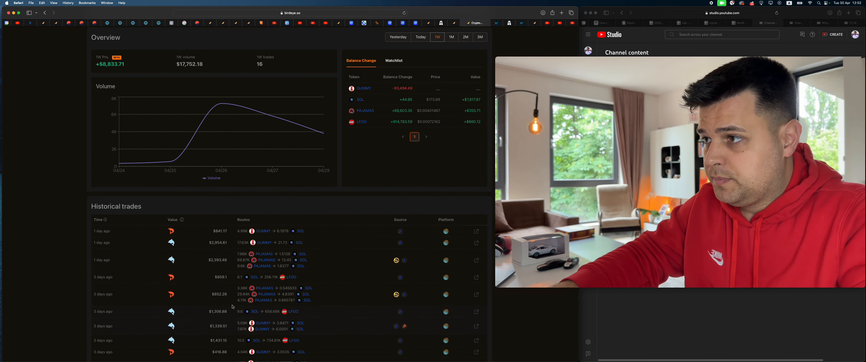
scroll(down, 3)
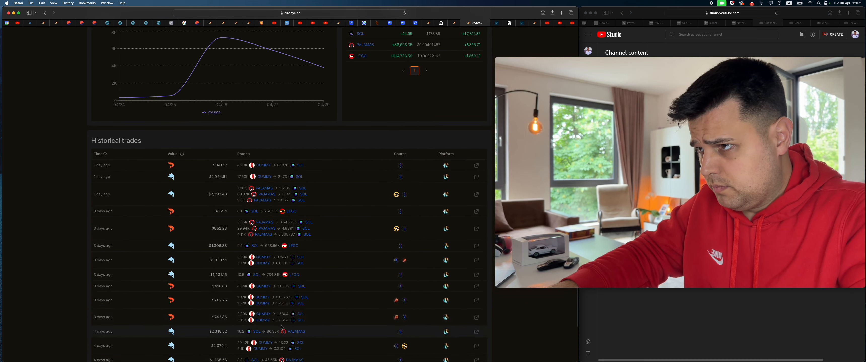
scroll(up, 3)
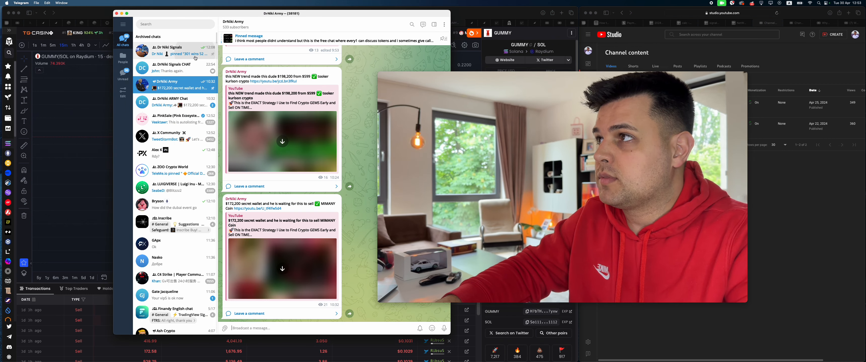
Enter the Dr Niki Signals group and scroll back through its posted trade calls.
click(171, 50)
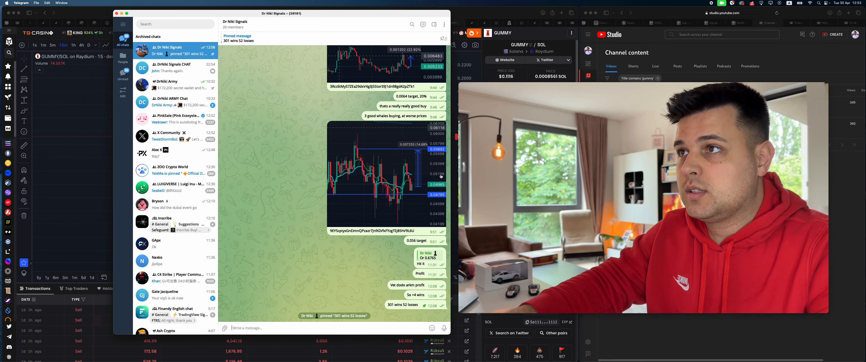
scroll(up, 3)
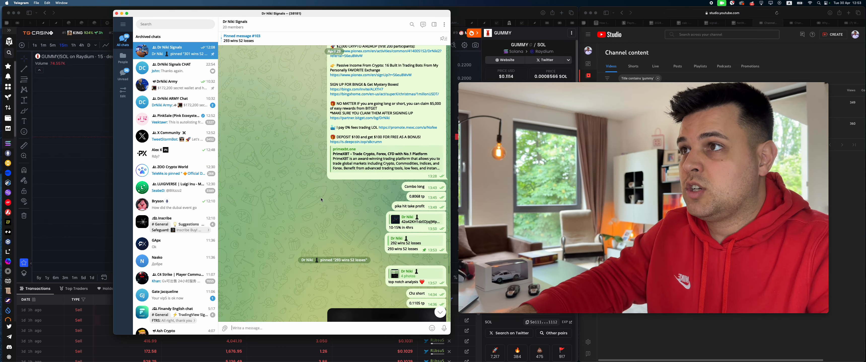
scroll(up, 3)
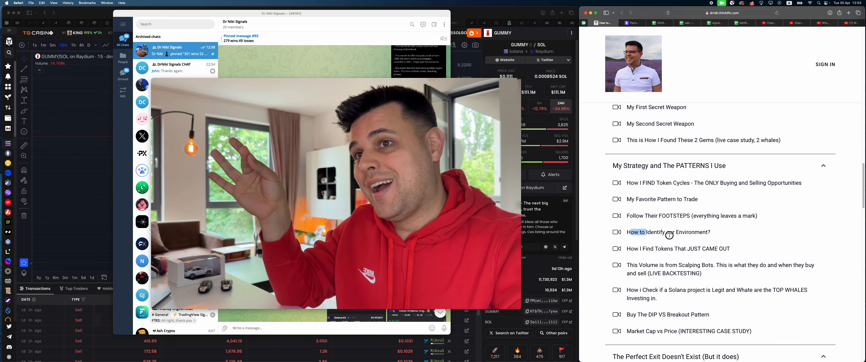
Scroll the course curriculum to the 'My Strategy and The PATTERNS I Use' lessons.
scroll(down, 3)
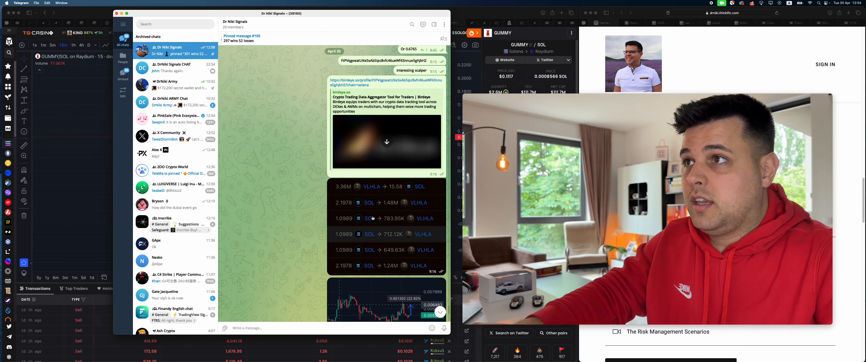
scroll(up, 3)
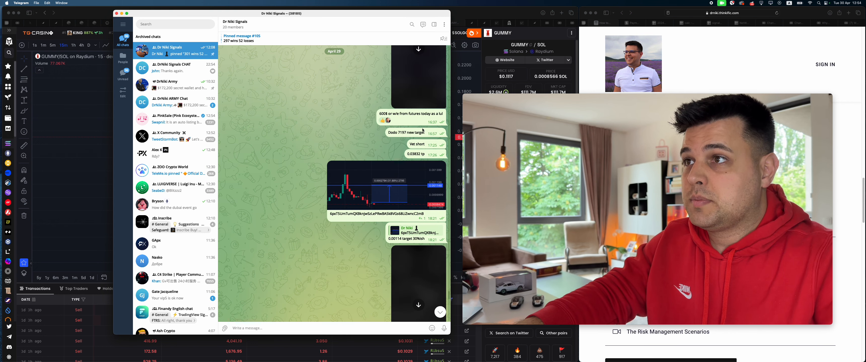
scroll(up, 3)
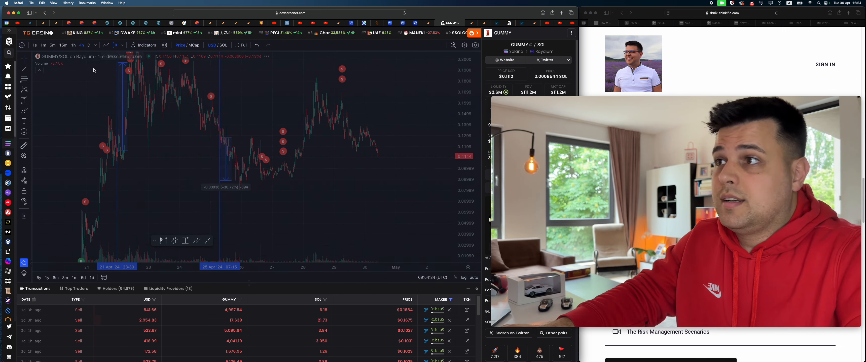
Switch the GUMMY/SOL chart to 4h candles, then go to the PrimeXBT site.
click(73, 45)
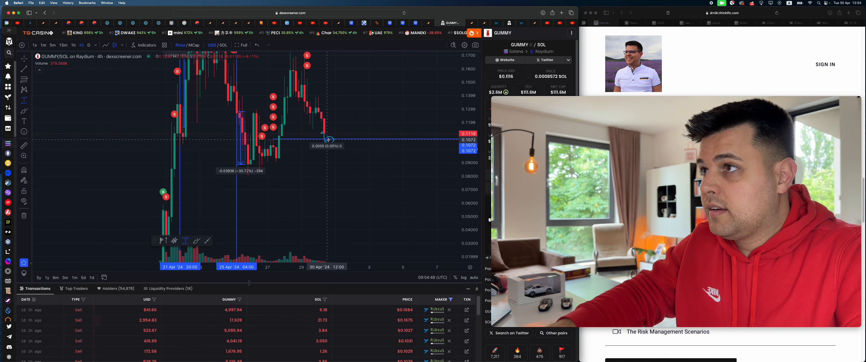
mouse_move(342, 148)
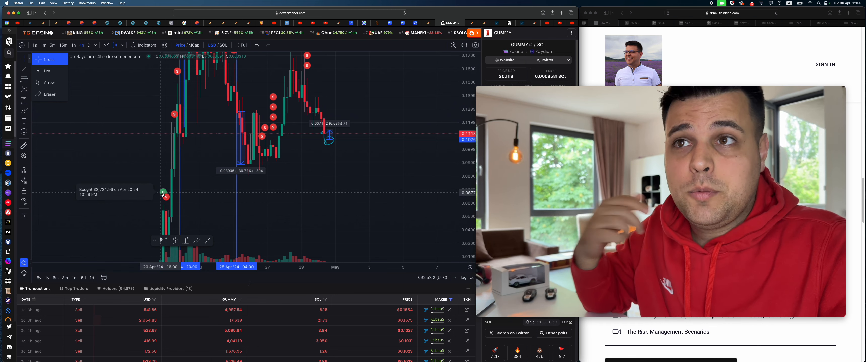
mouse_move(366, 131)
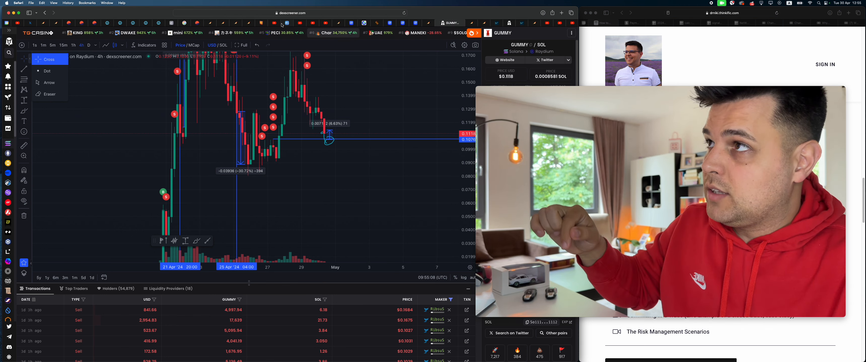
click(296, 22)
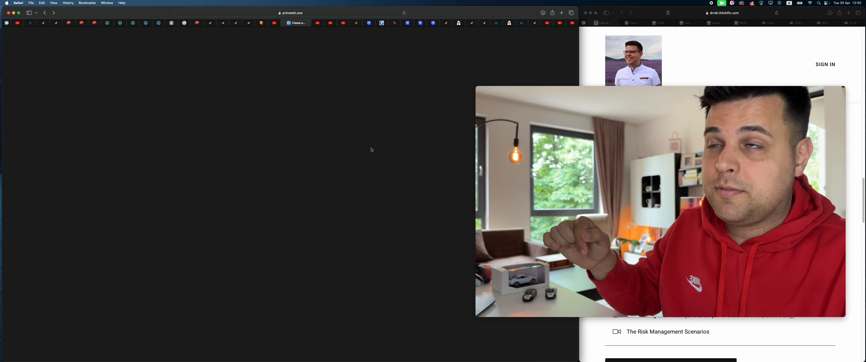